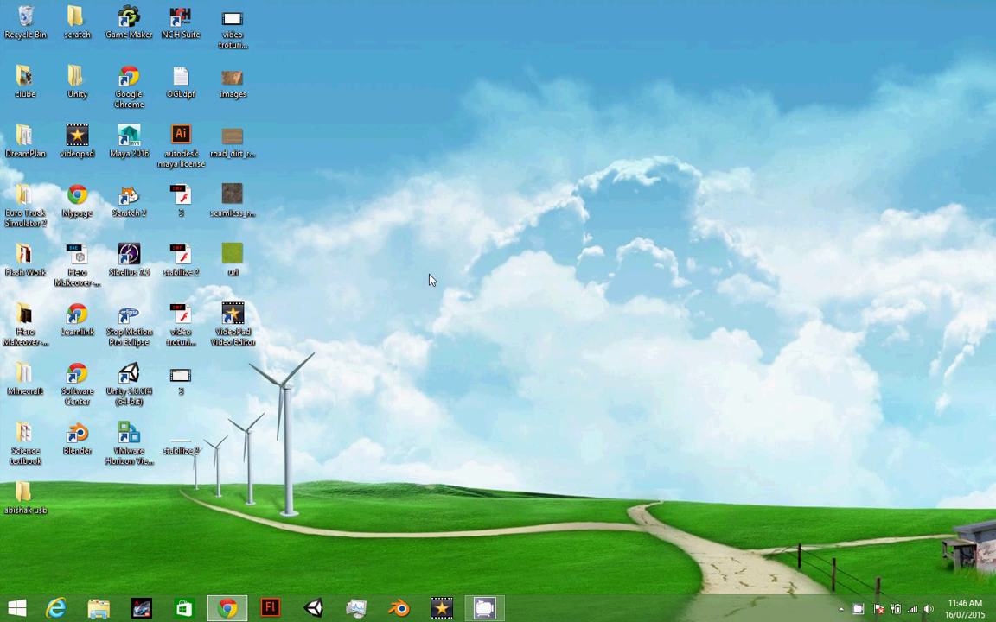
{"action": "mouse_move", "coordinate": [441, 477]}
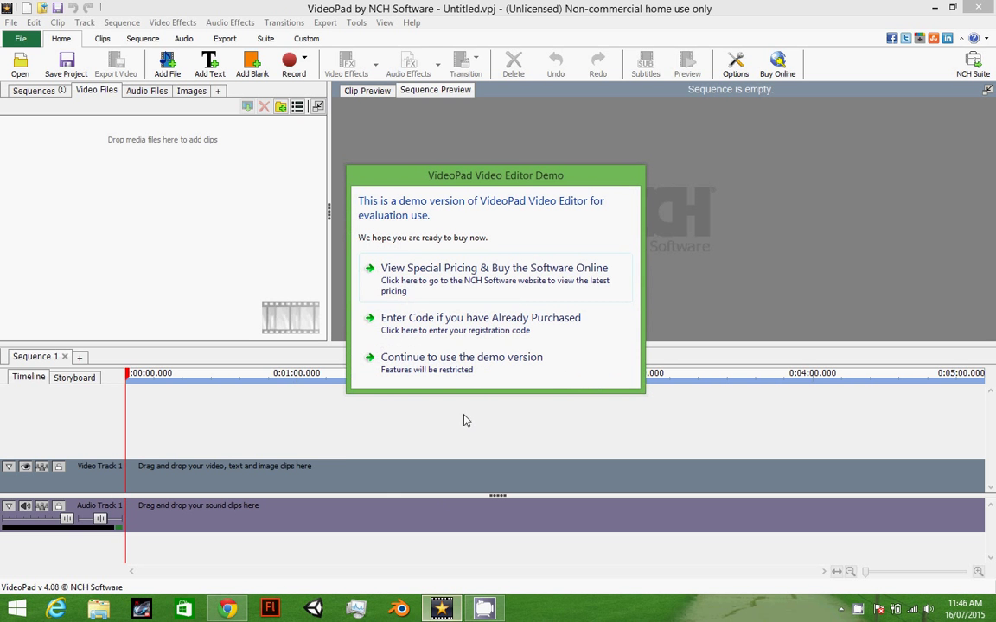
{"action": "mouse_move", "coordinate": [356, 214]}
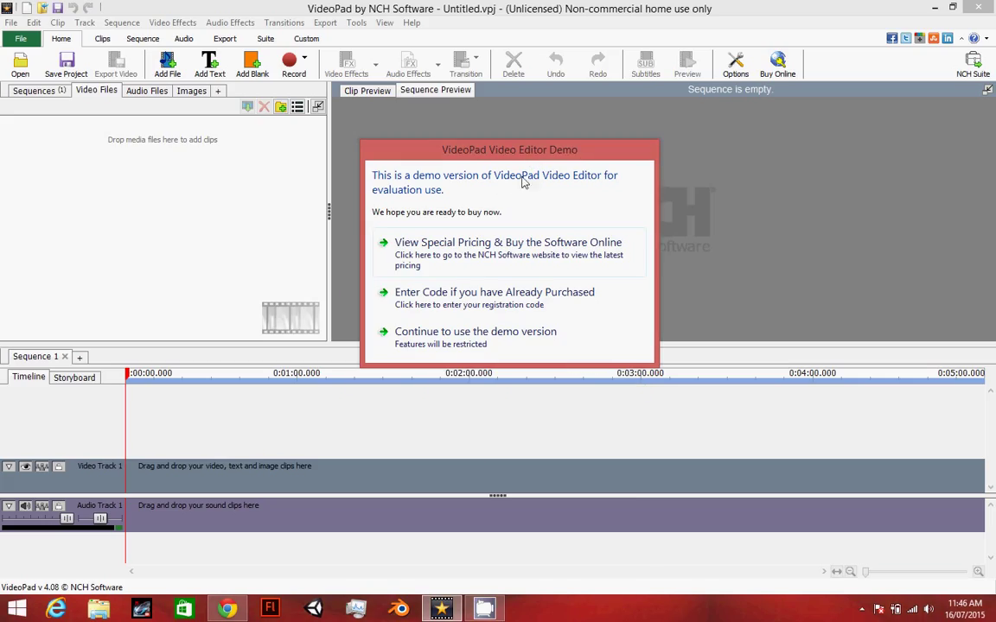
{"action": "mouse_move", "coordinate": [443, 221]}
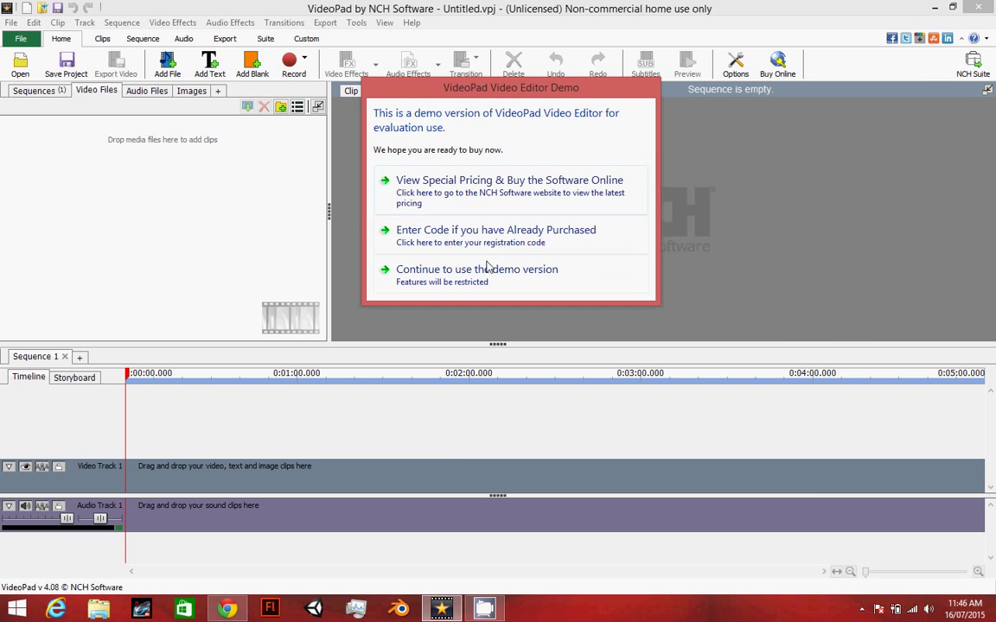
- Choose 'Enter Code if you have Already Purchased' in the demo notice and switch to Chrome
{"action": "left_click", "coordinate": [495, 228]}
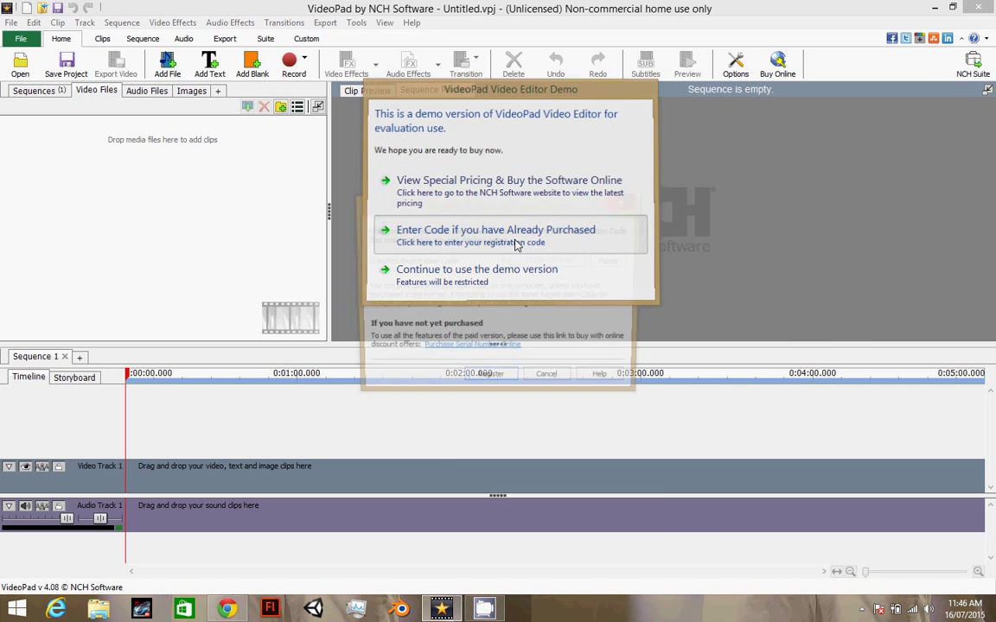
{"action": "left_click", "coordinate": [495, 229]}
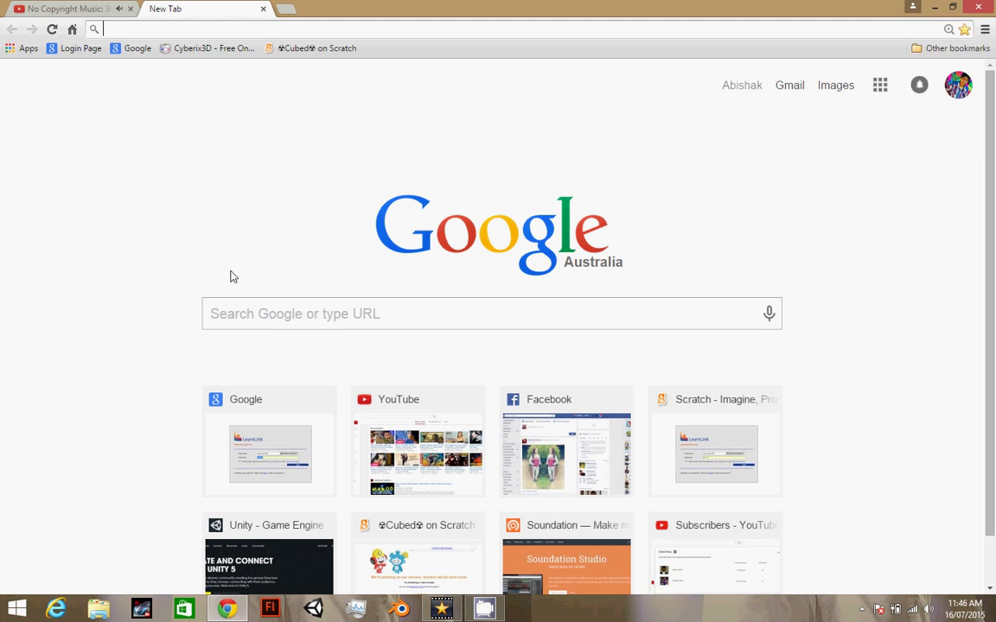
{"action": "mouse_move", "coordinate": [233, 270]}
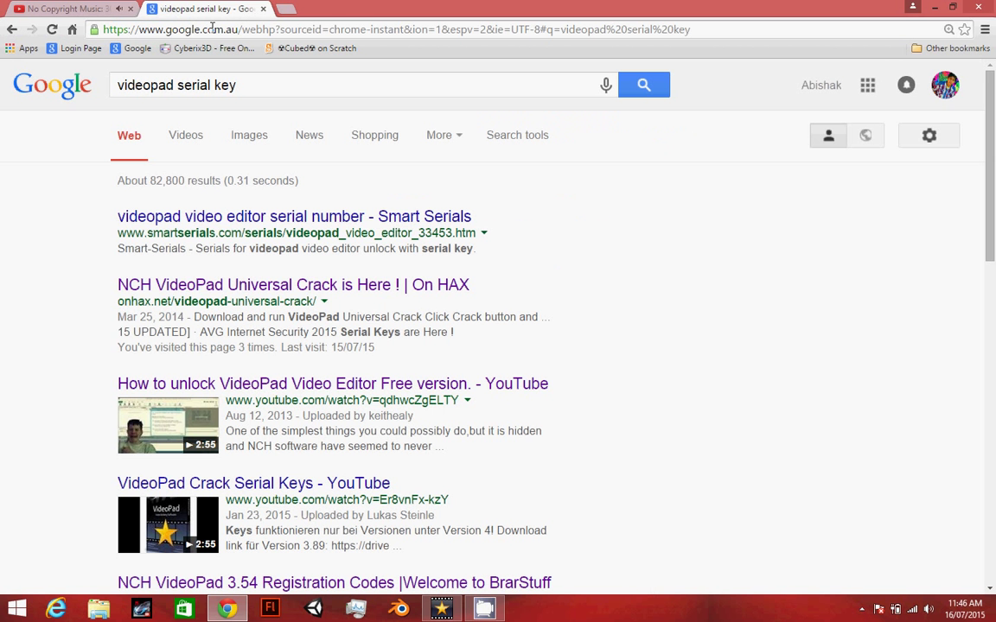
{"action": "mouse_move", "coordinate": [276, 284]}
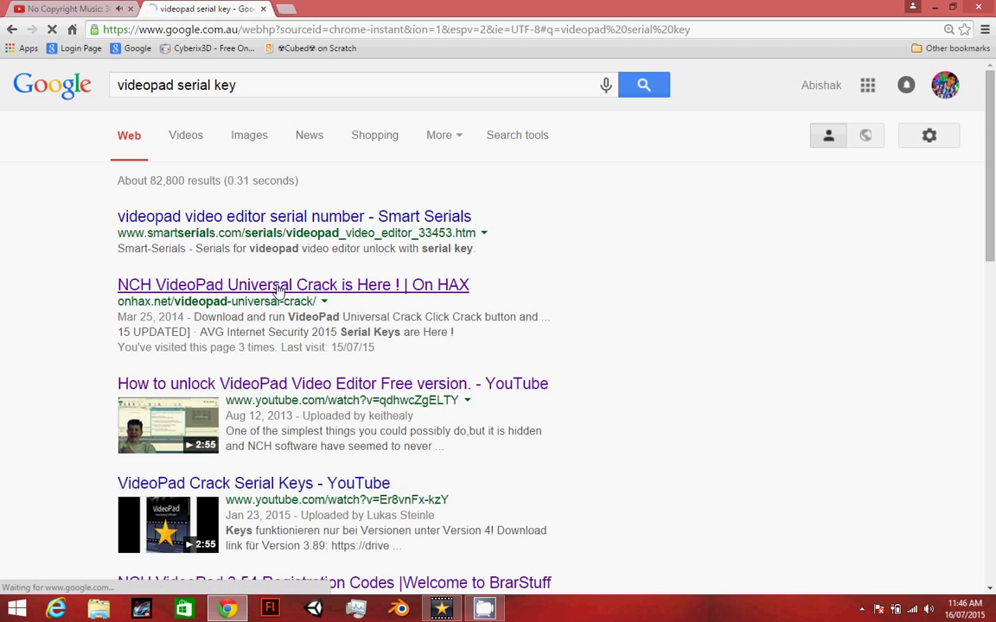
- Open the 'NCH VideoPad Universal Crack is Here! | On HAX' search result
{"action": "left_click", "coordinate": [294, 283]}
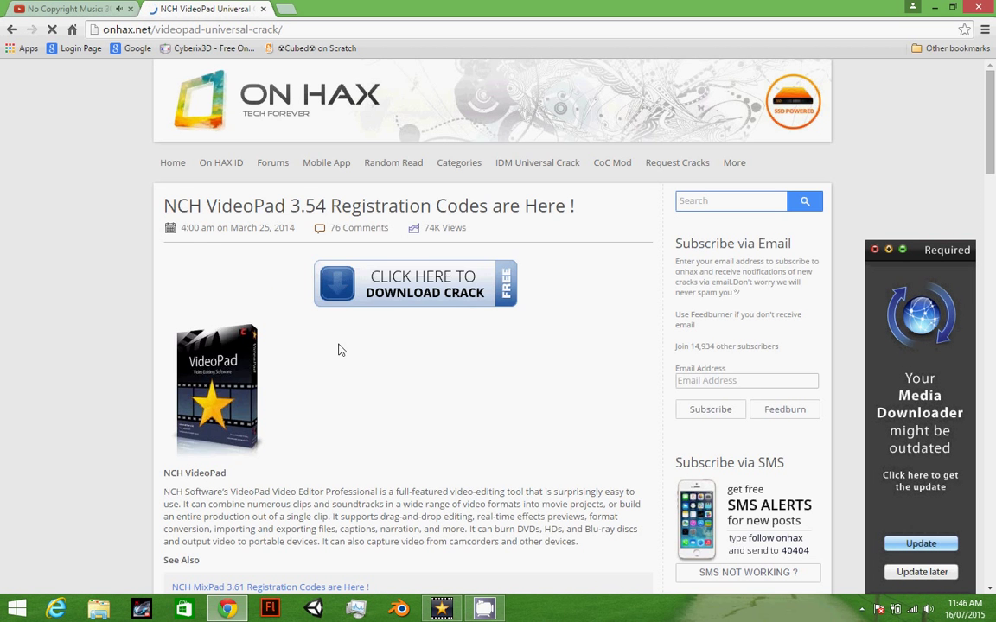
- Reach the Registration Codes list on the On HAX page and select the second code for copying
{"action": "scroll", "scroll_direction": "down", "scroll_amount": 3}
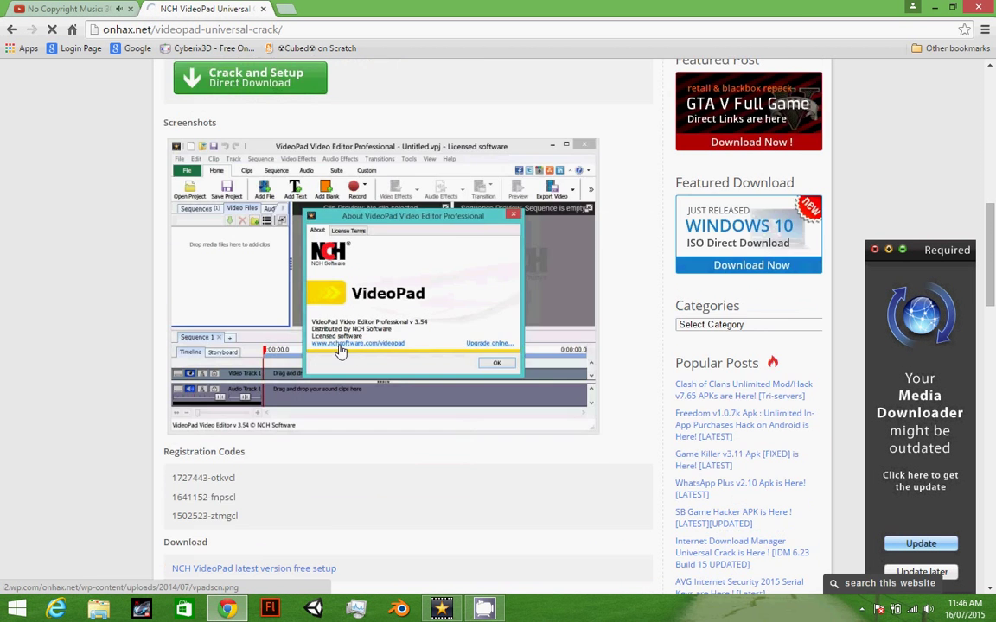
{"action": "scroll", "scroll_direction": "down", "scroll_amount": 3}
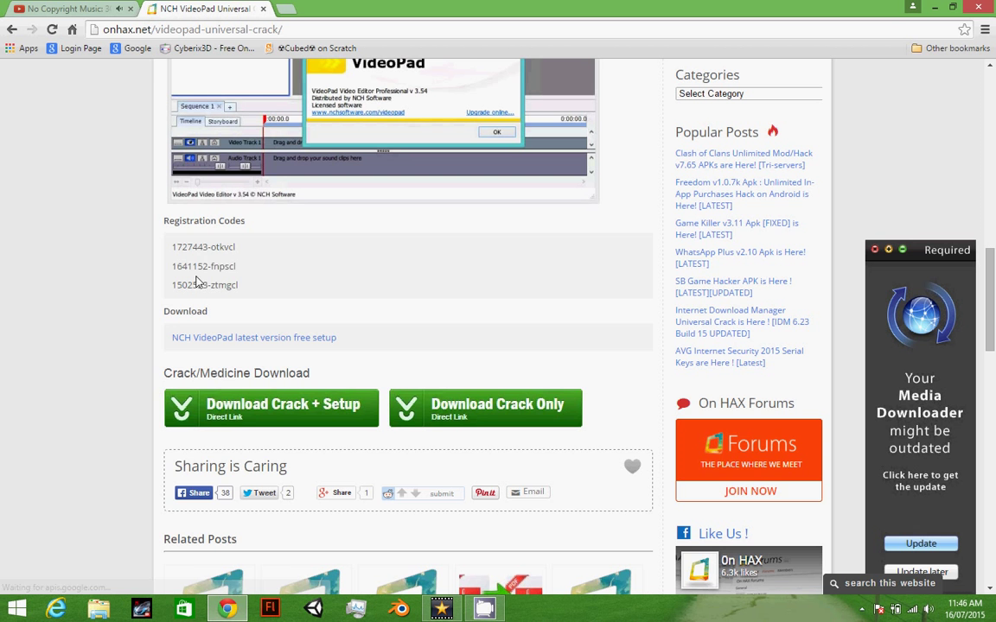
{"action": "double_click", "coordinate": [211, 267]}
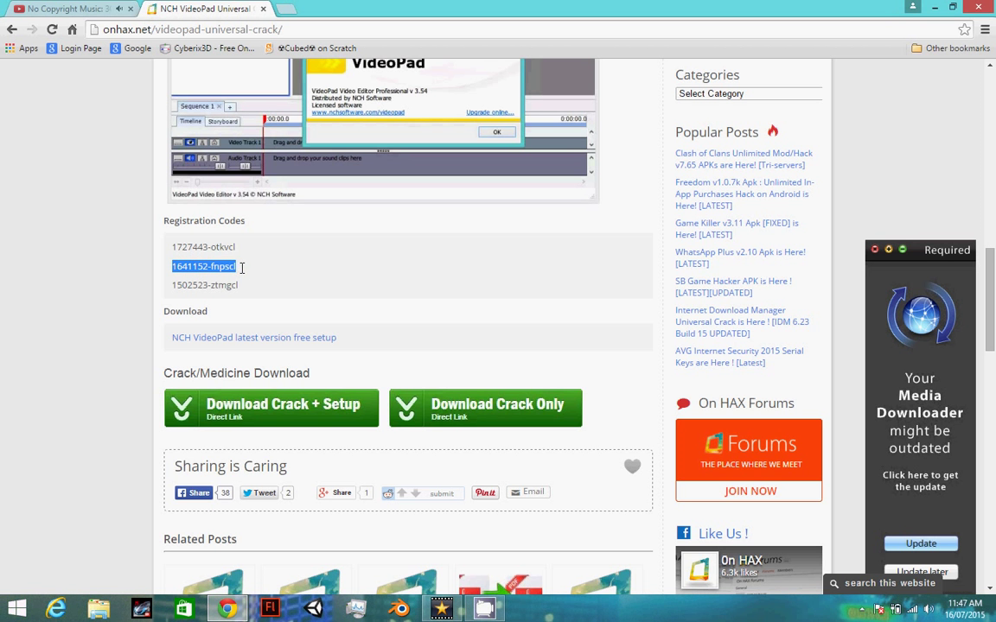
{"action": "mouse_move", "coordinate": [232, 283]}
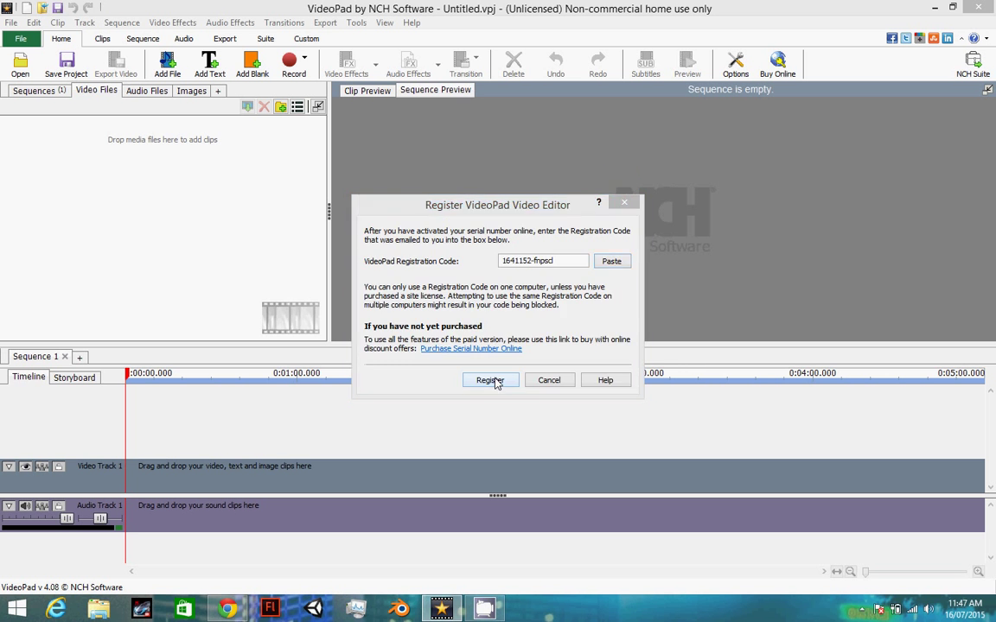
- Register with the pasted code, dismiss the Old Version Key warning and Welcome screen, and add a text clip
{"action": "left_click", "coordinate": [491, 381]}
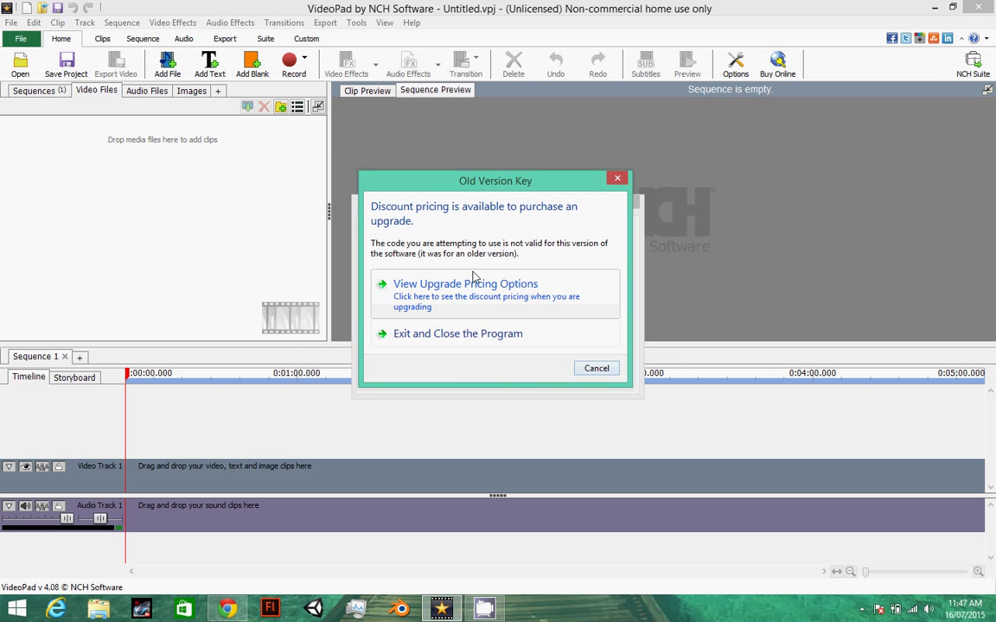
{"action": "left_click", "coordinate": [595, 366]}
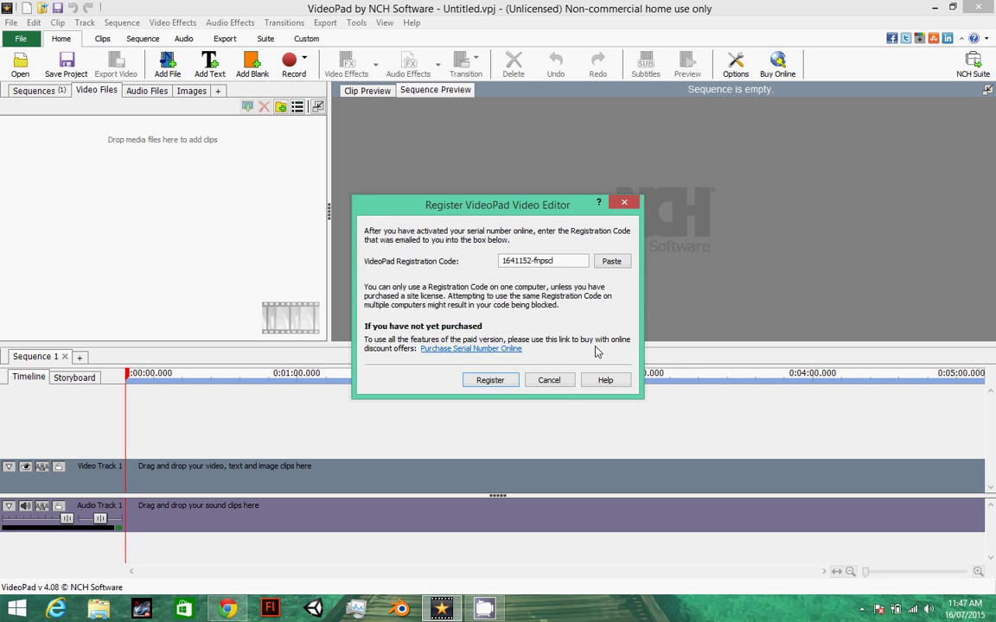
{"action": "left_click", "coordinate": [549, 381]}
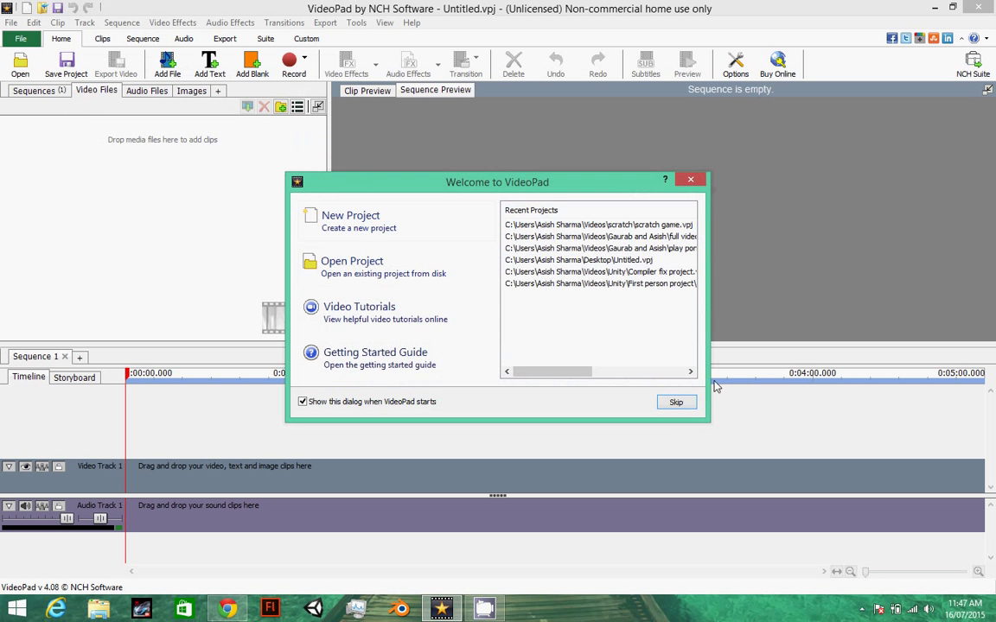
{"action": "left_click", "coordinate": [676, 401]}
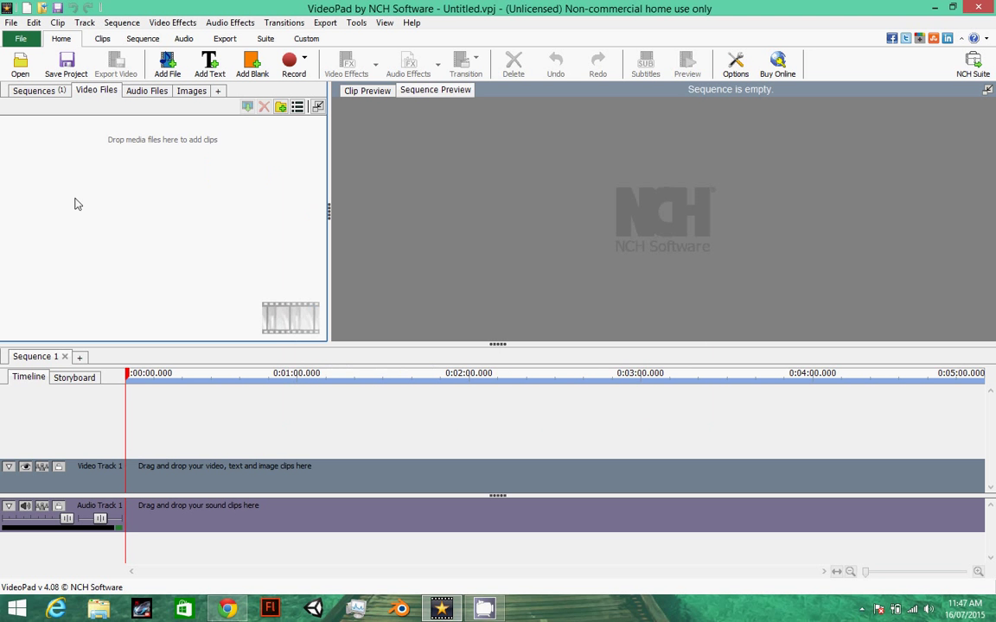
{"action": "left_click", "coordinate": [209, 66]}
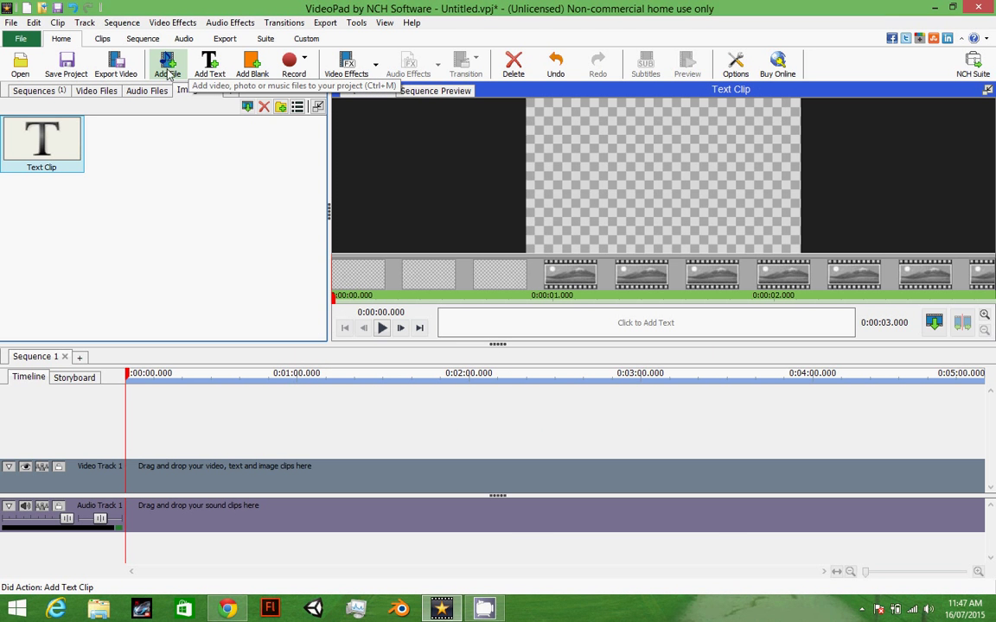
{"action": "mouse_move", "coordinate": [209, 65]}
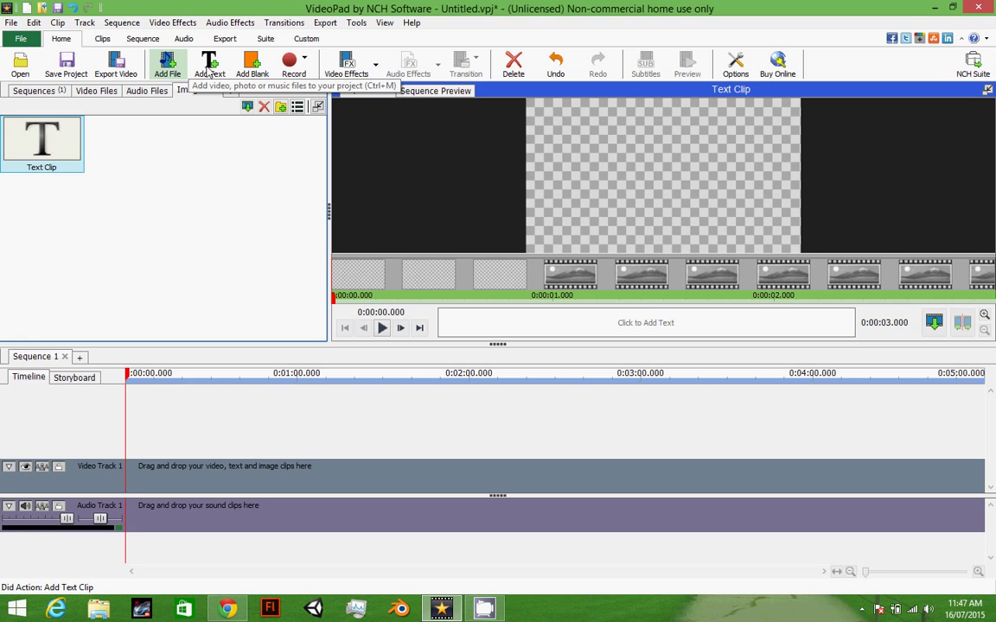
- Add the Animation Toolkit trailer .mp4 to the project, play it in the Clip Preview, then pause
{"action": "left_click", "coordinate": [166, 66]}
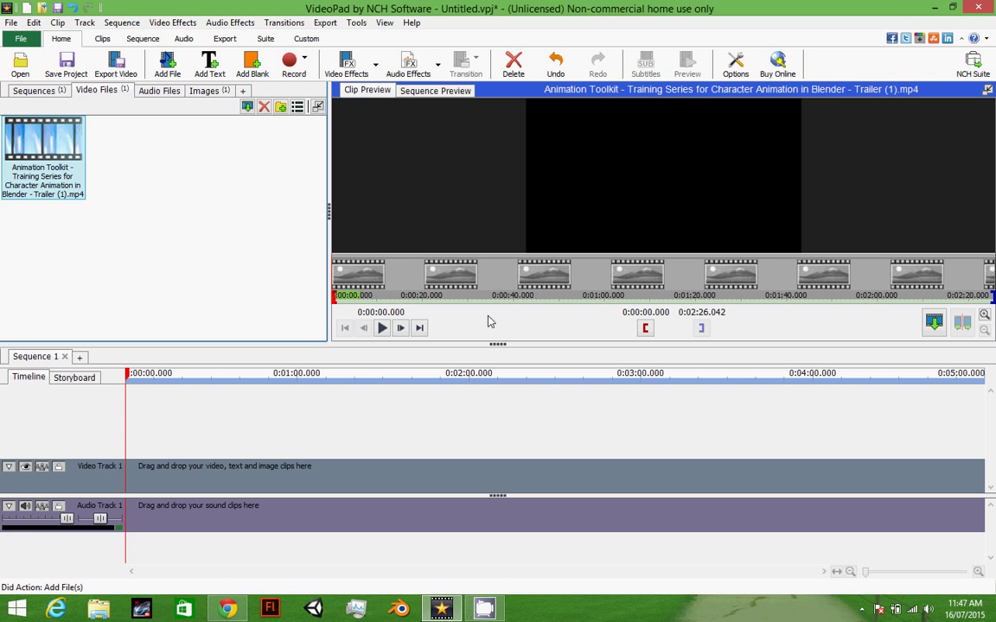
{"action": "left_click", "coordinate": [379, 280]}
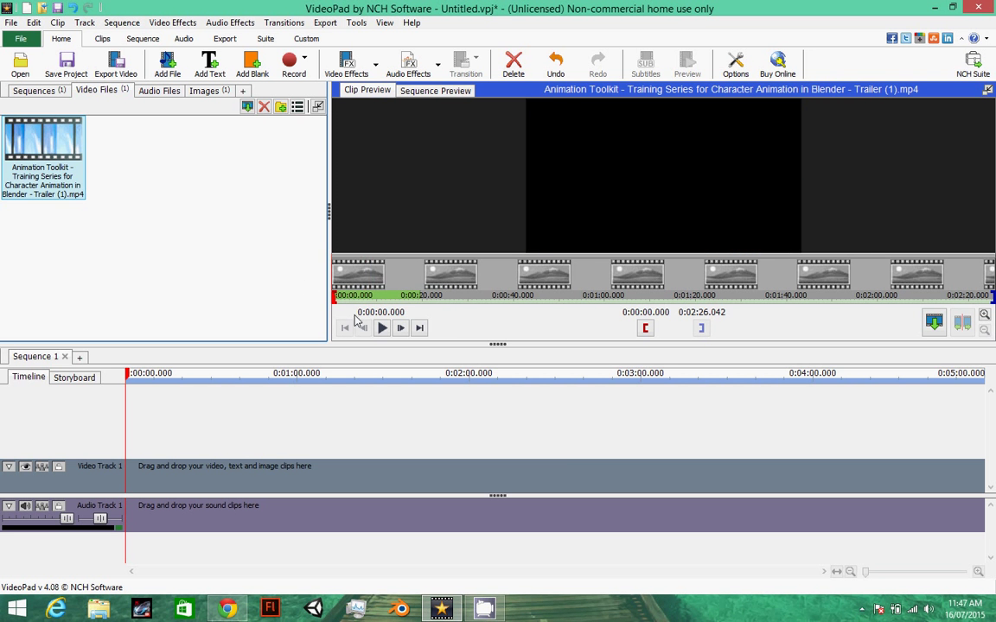
{"action": "left_click", "coordinate": [380, 327]}
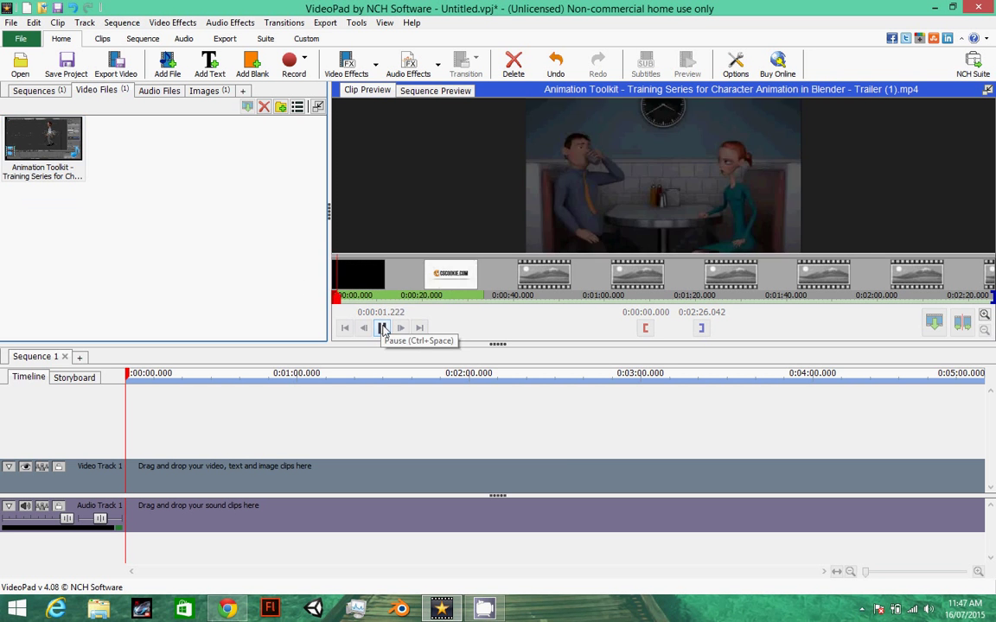
{"action": "left_click", "coordinate": [382, 327]}
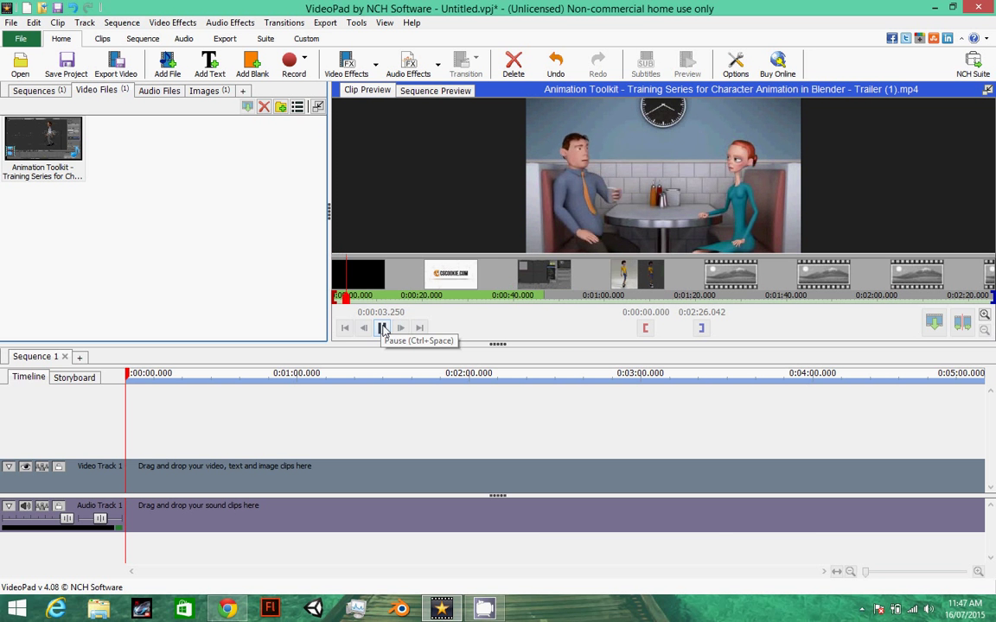
{"action": "left_click", "coordinate": [382, 329]}
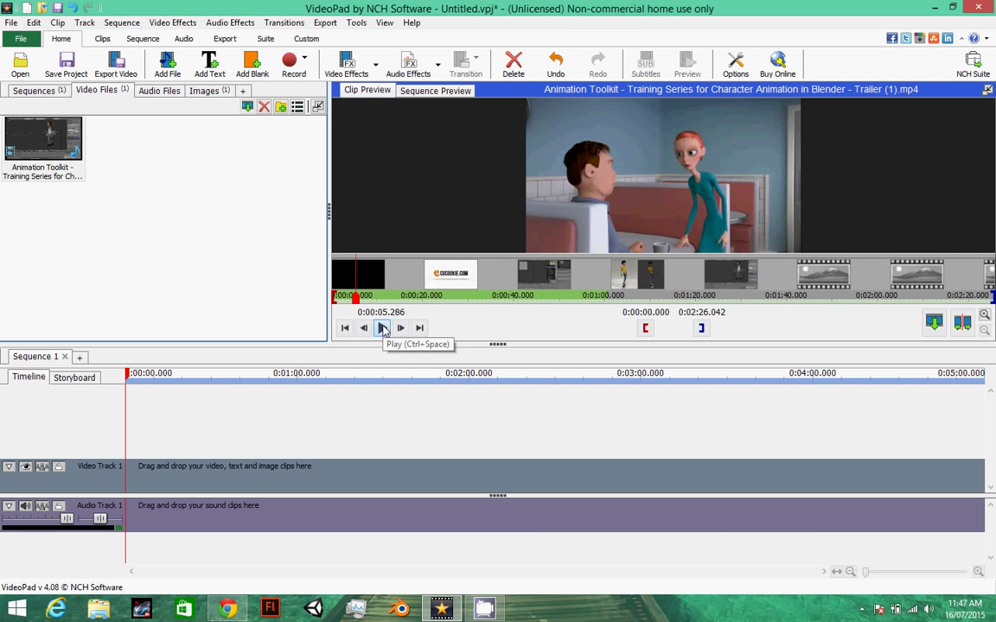